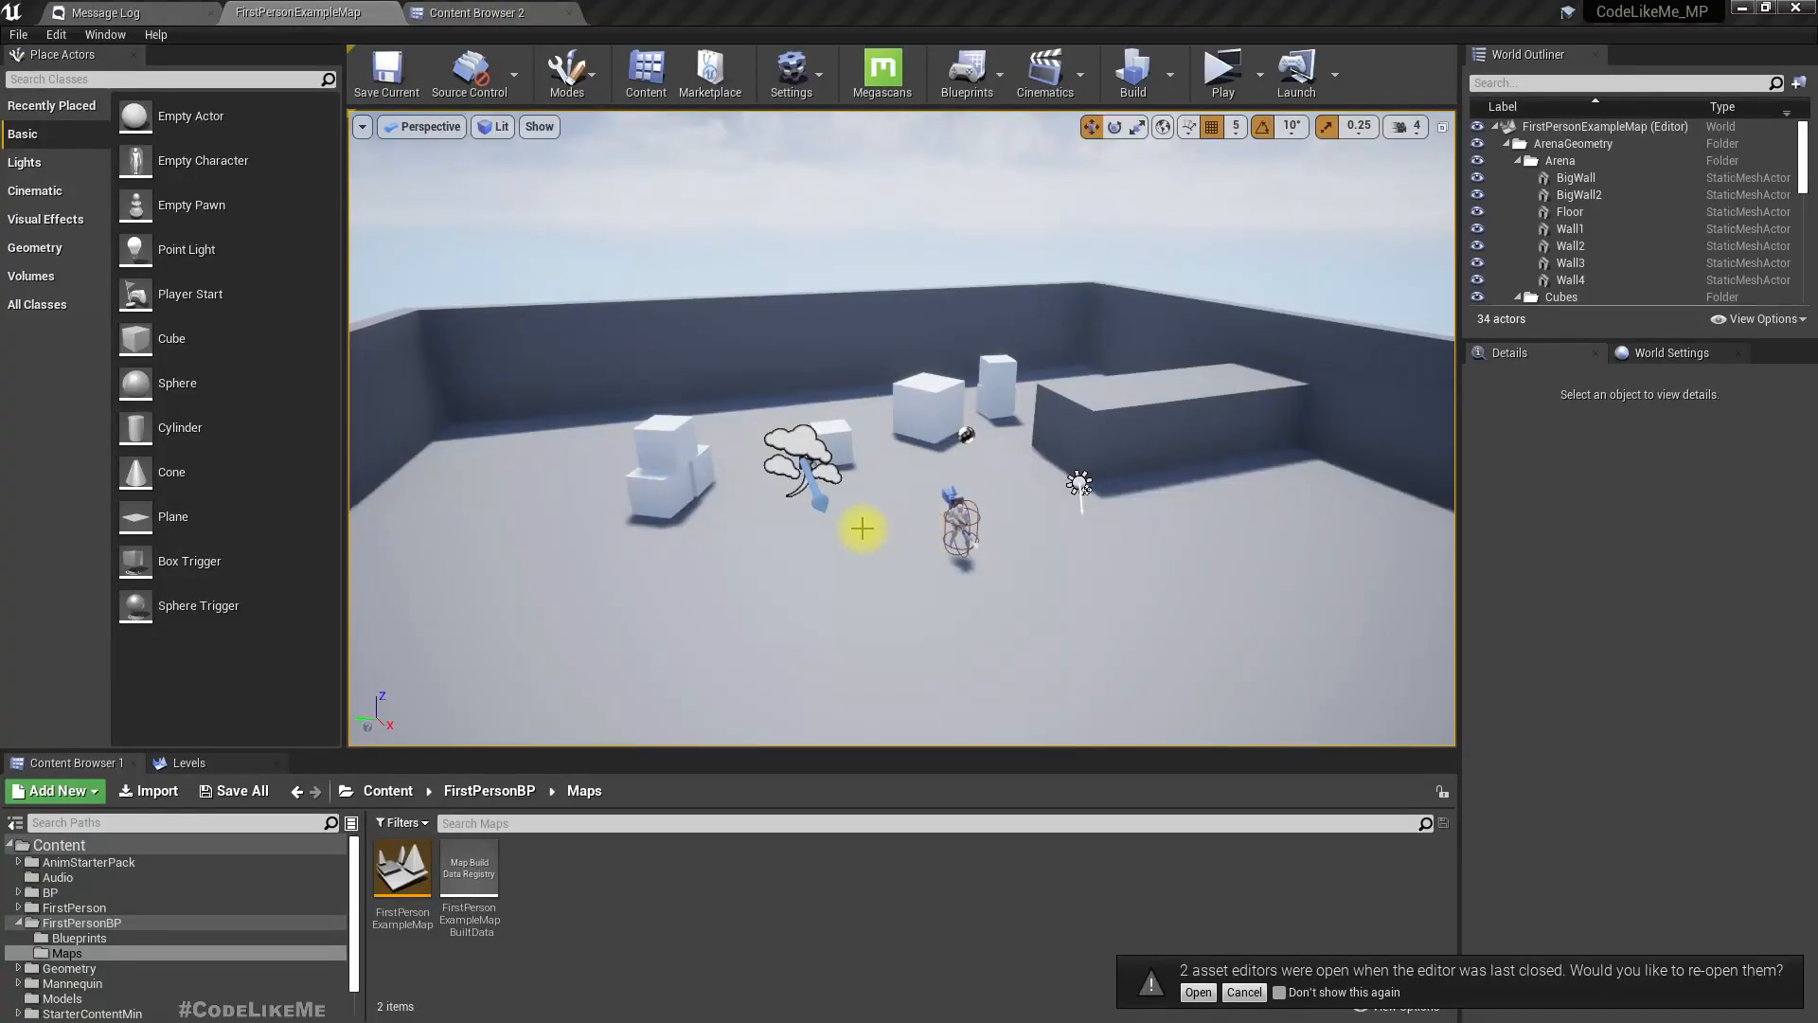
# Step: Switch between the level and blueprint editor tabs to place the Healthpack on the arena floor
pyautogui.click(470, 11)
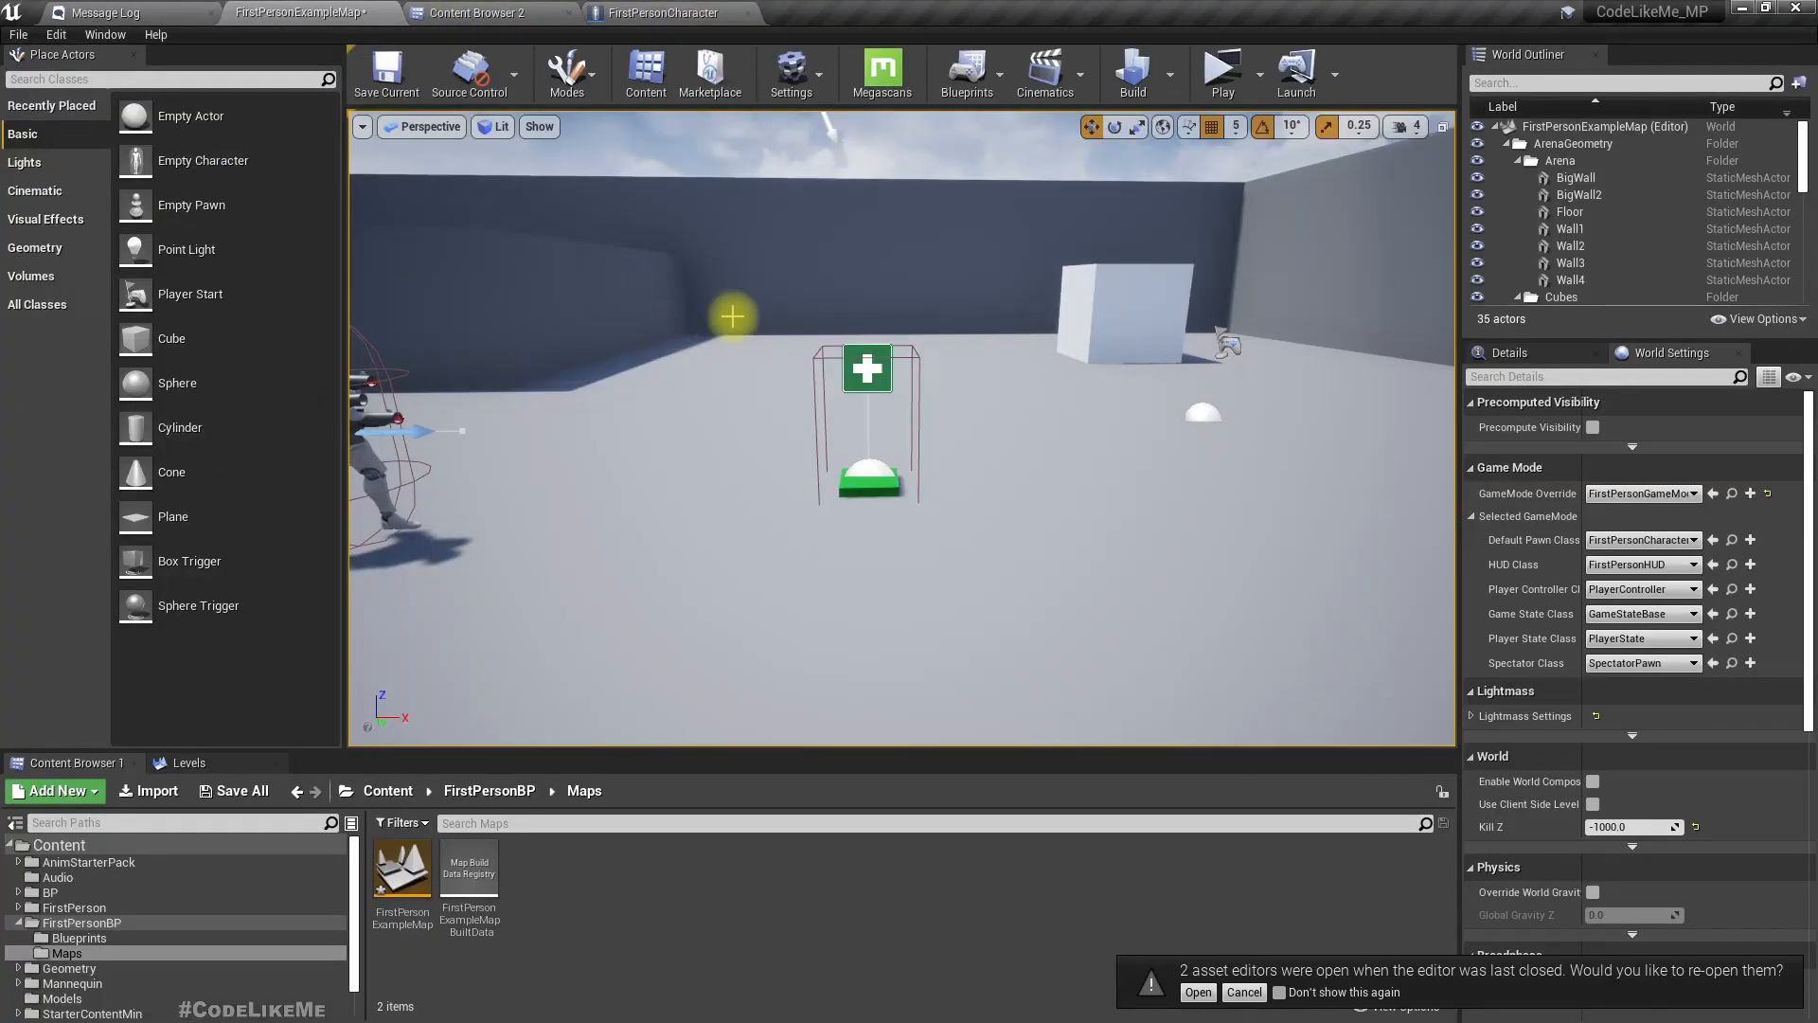
pyautogui.click(667, 11)
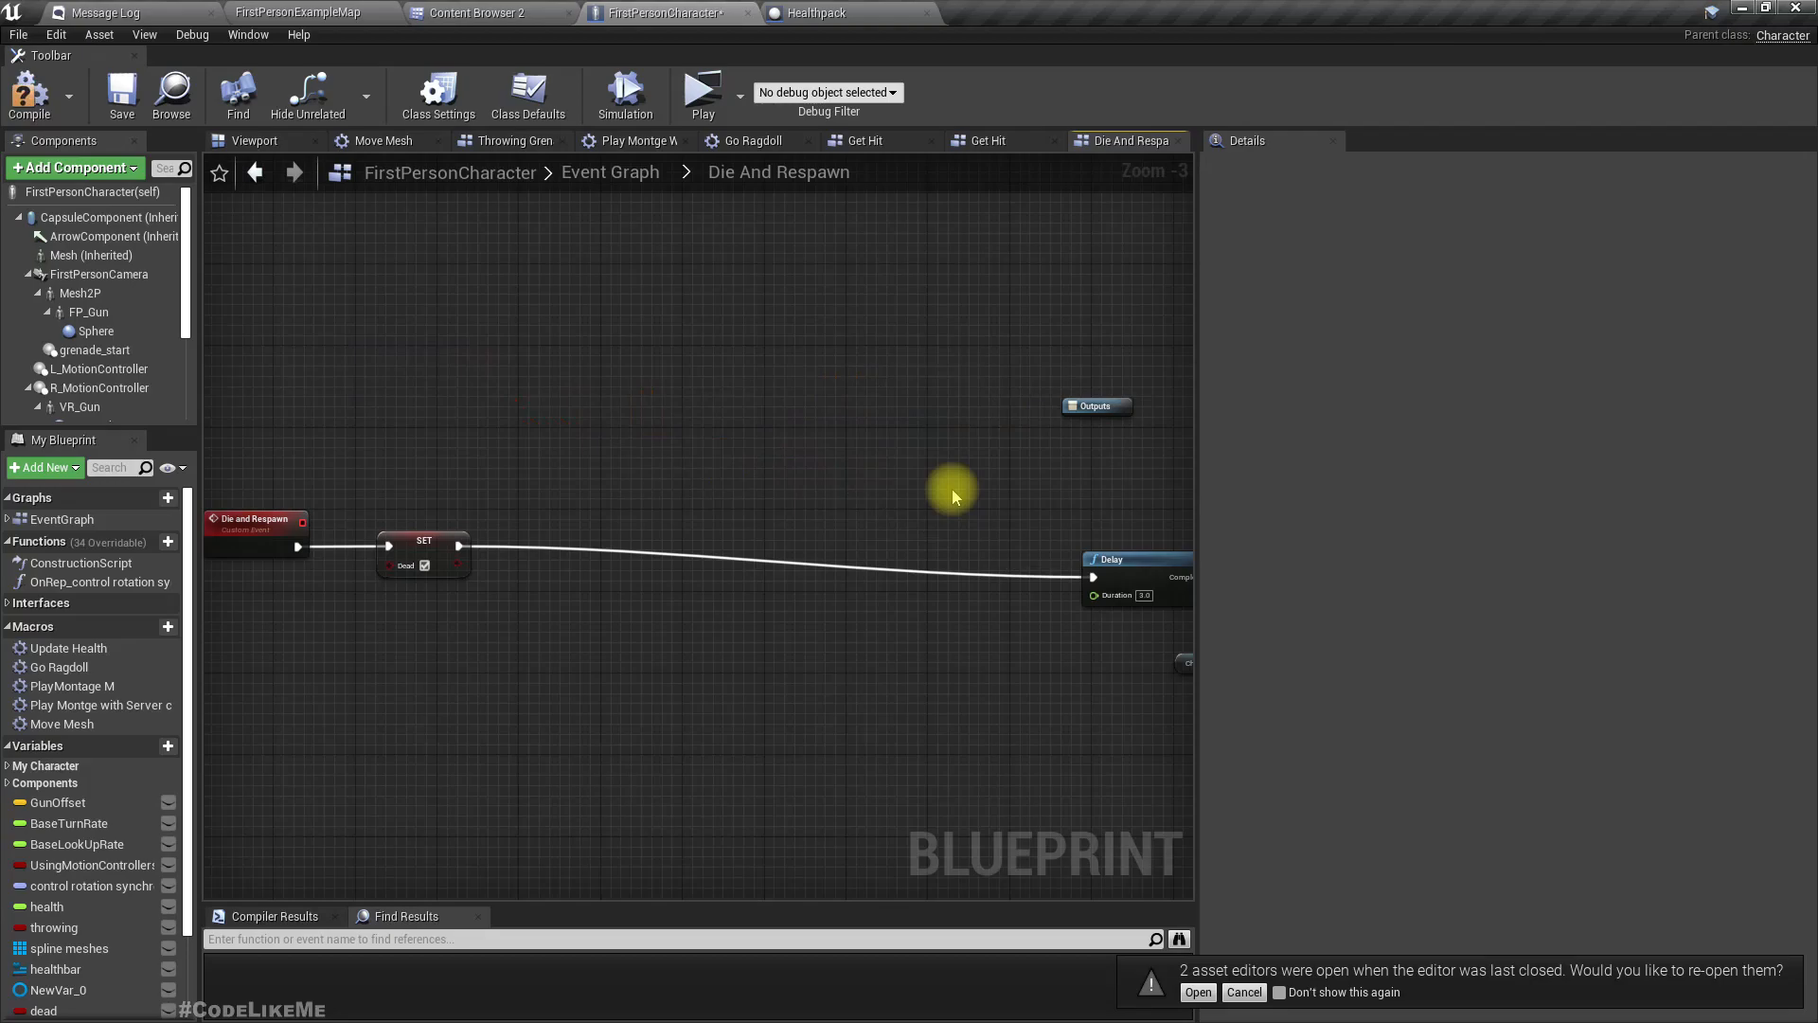
# Step: Add Healthpack spawn nodes after SET Dead in the Die And Respawn graph
pyautogui.click(703, 89)
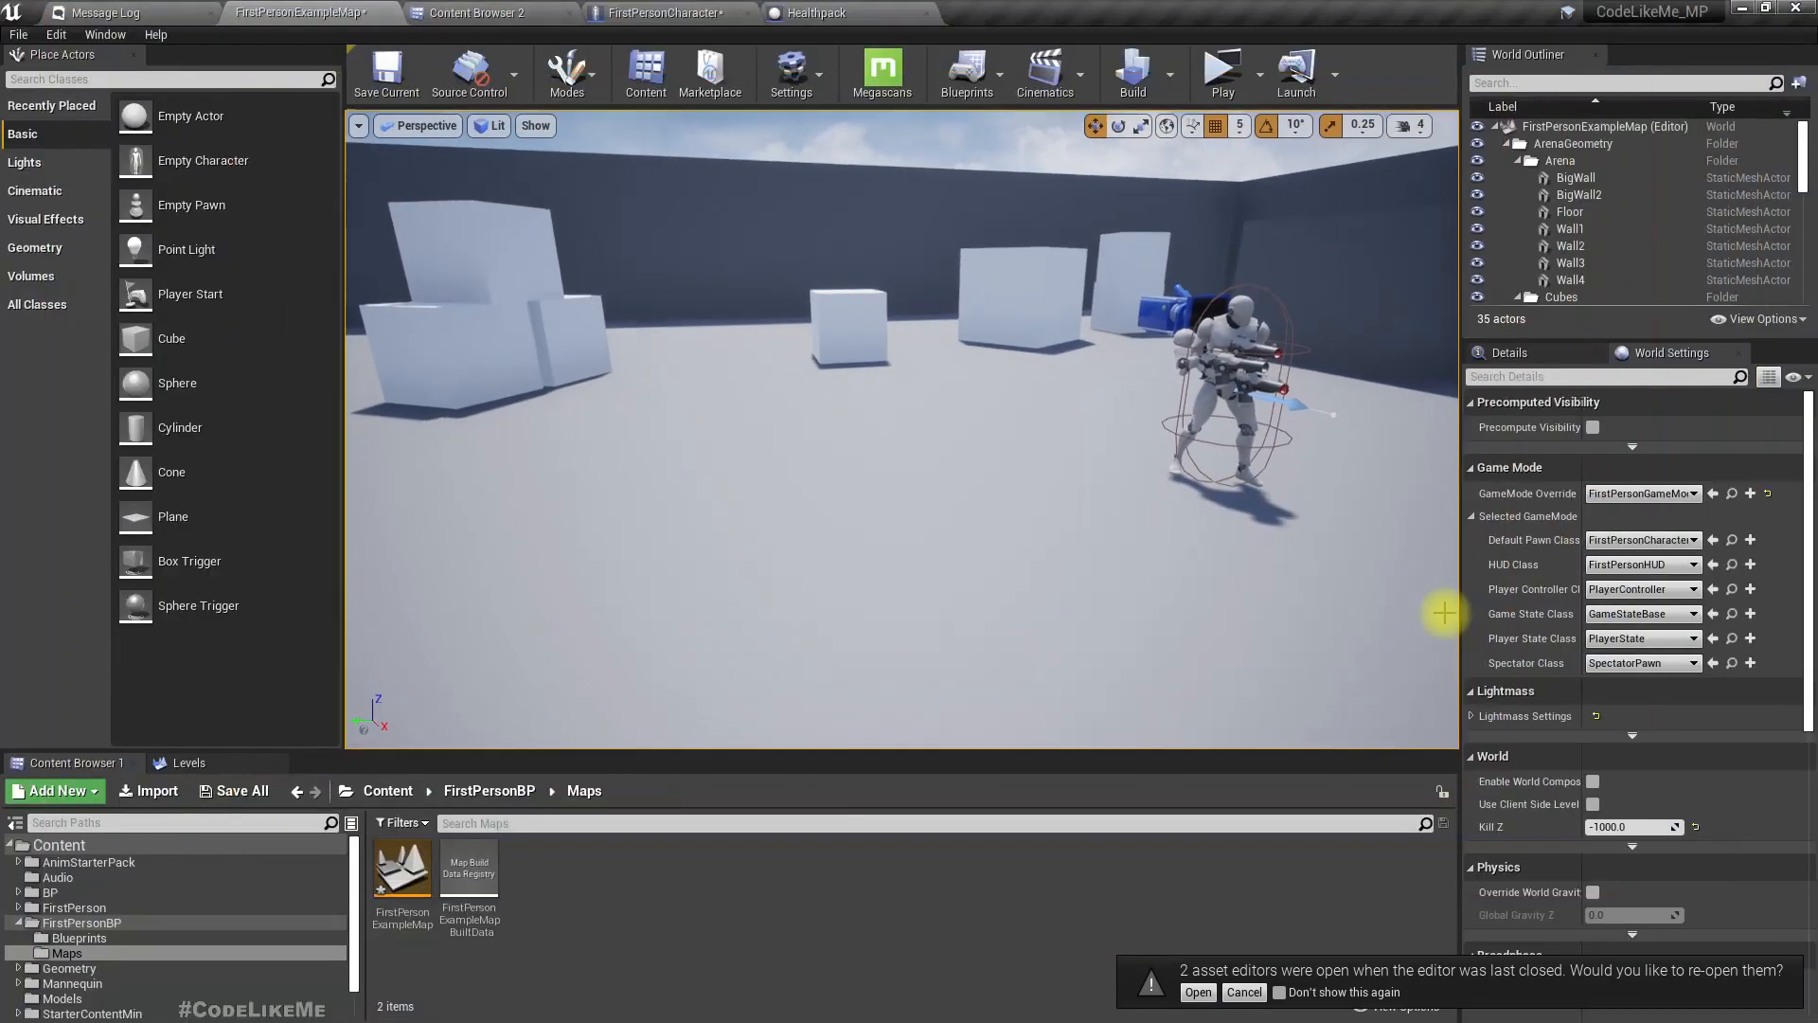
# Step: Switch back to the FirstPersonExampleMap tab showing the arena level
pyautogui.click(679, 11)
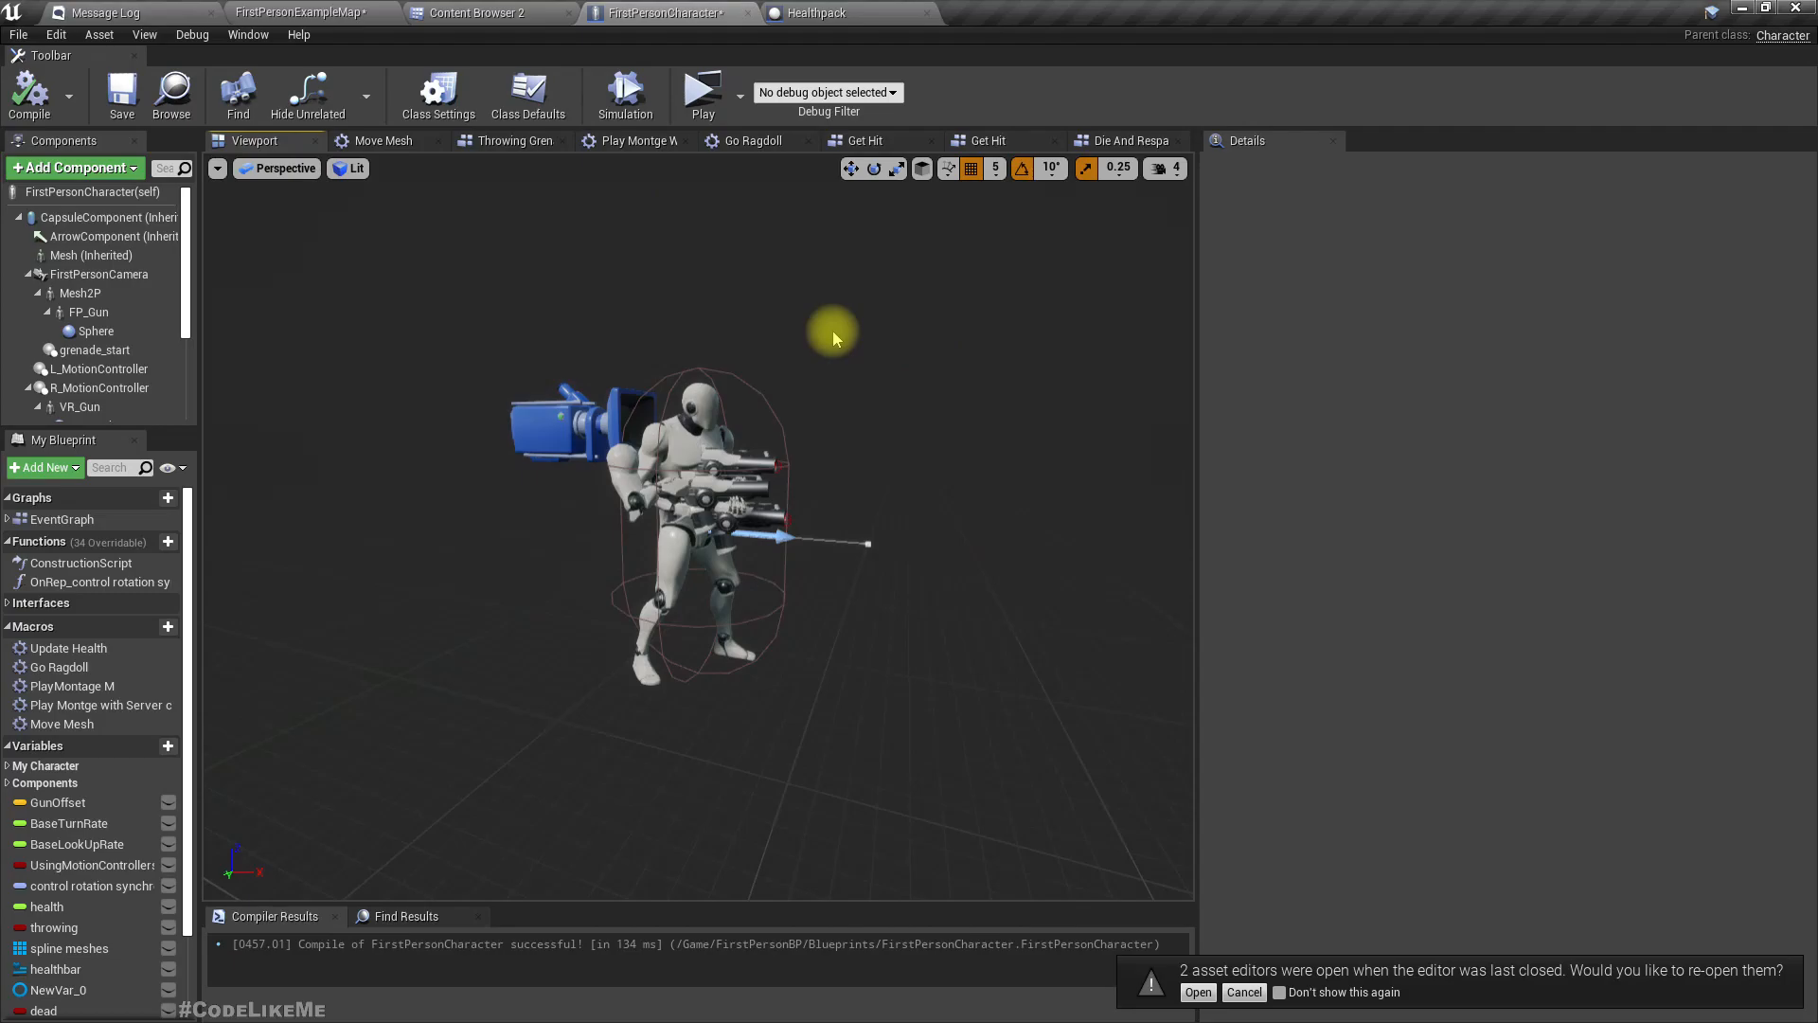
# Step: Show the Healthpack blueprint and select its Box Collision component
pyautogui.click(824, 11)
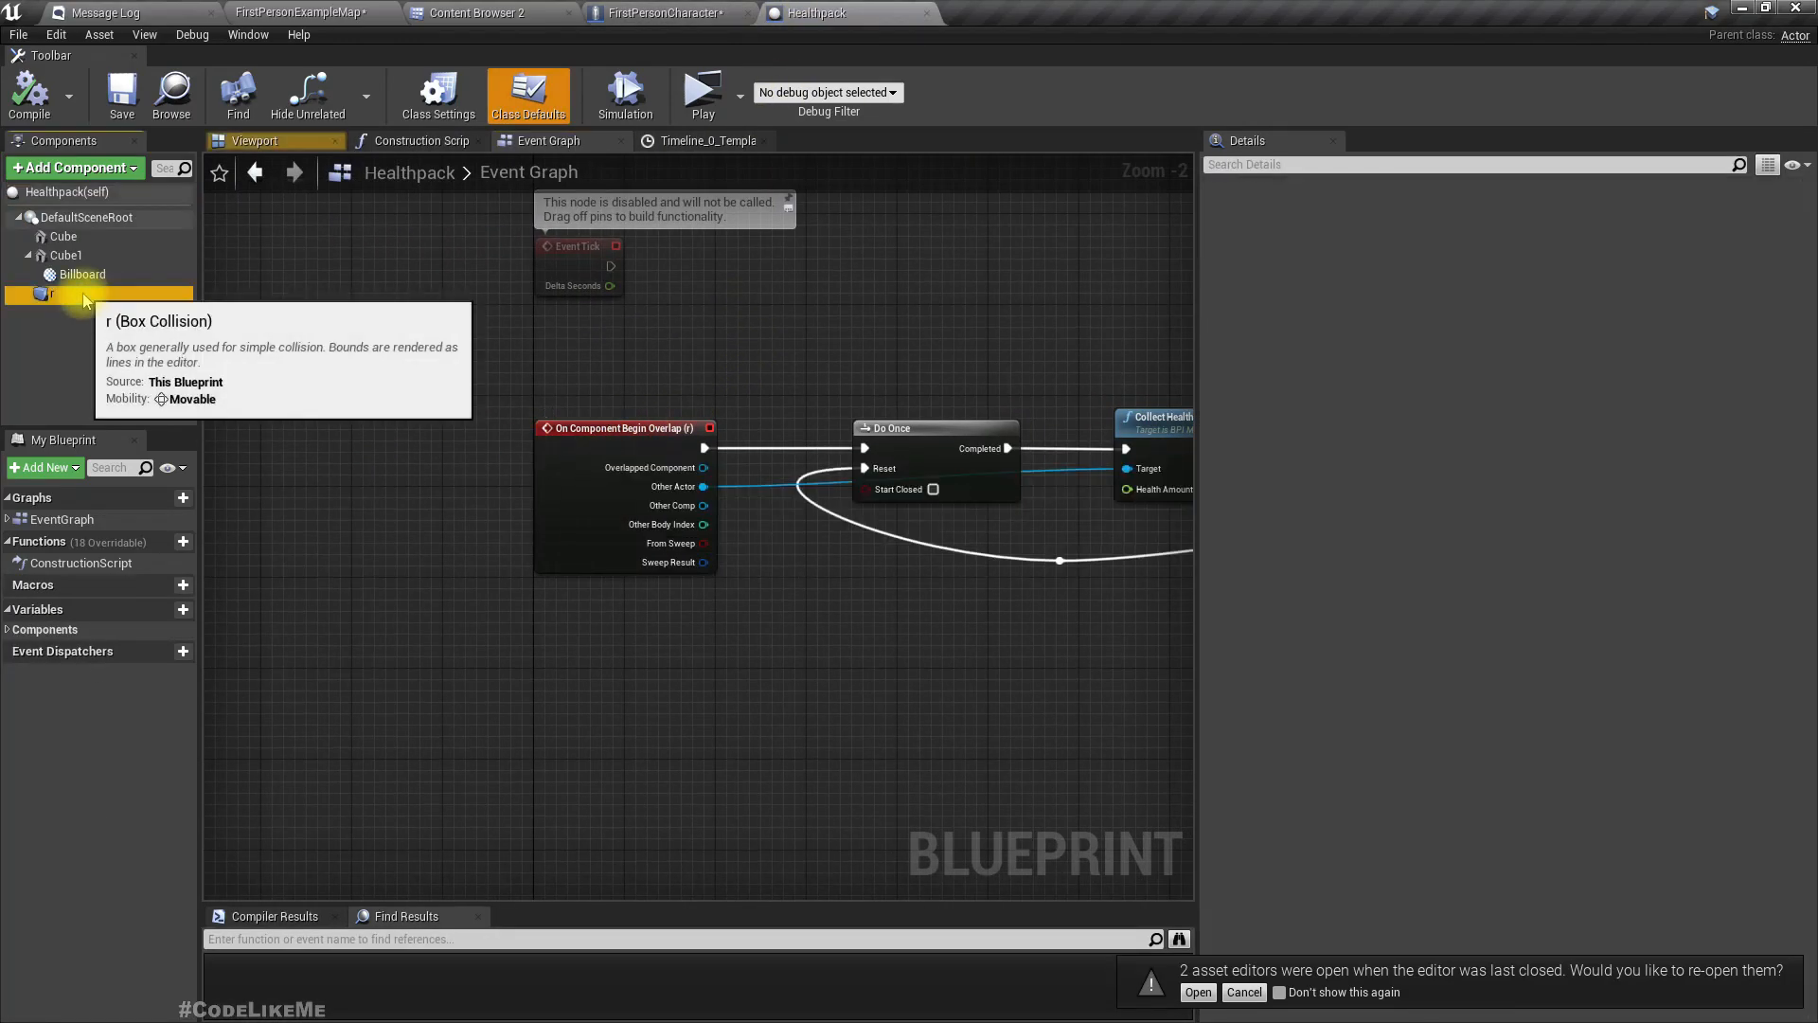
pyautogui.click(663, 13)
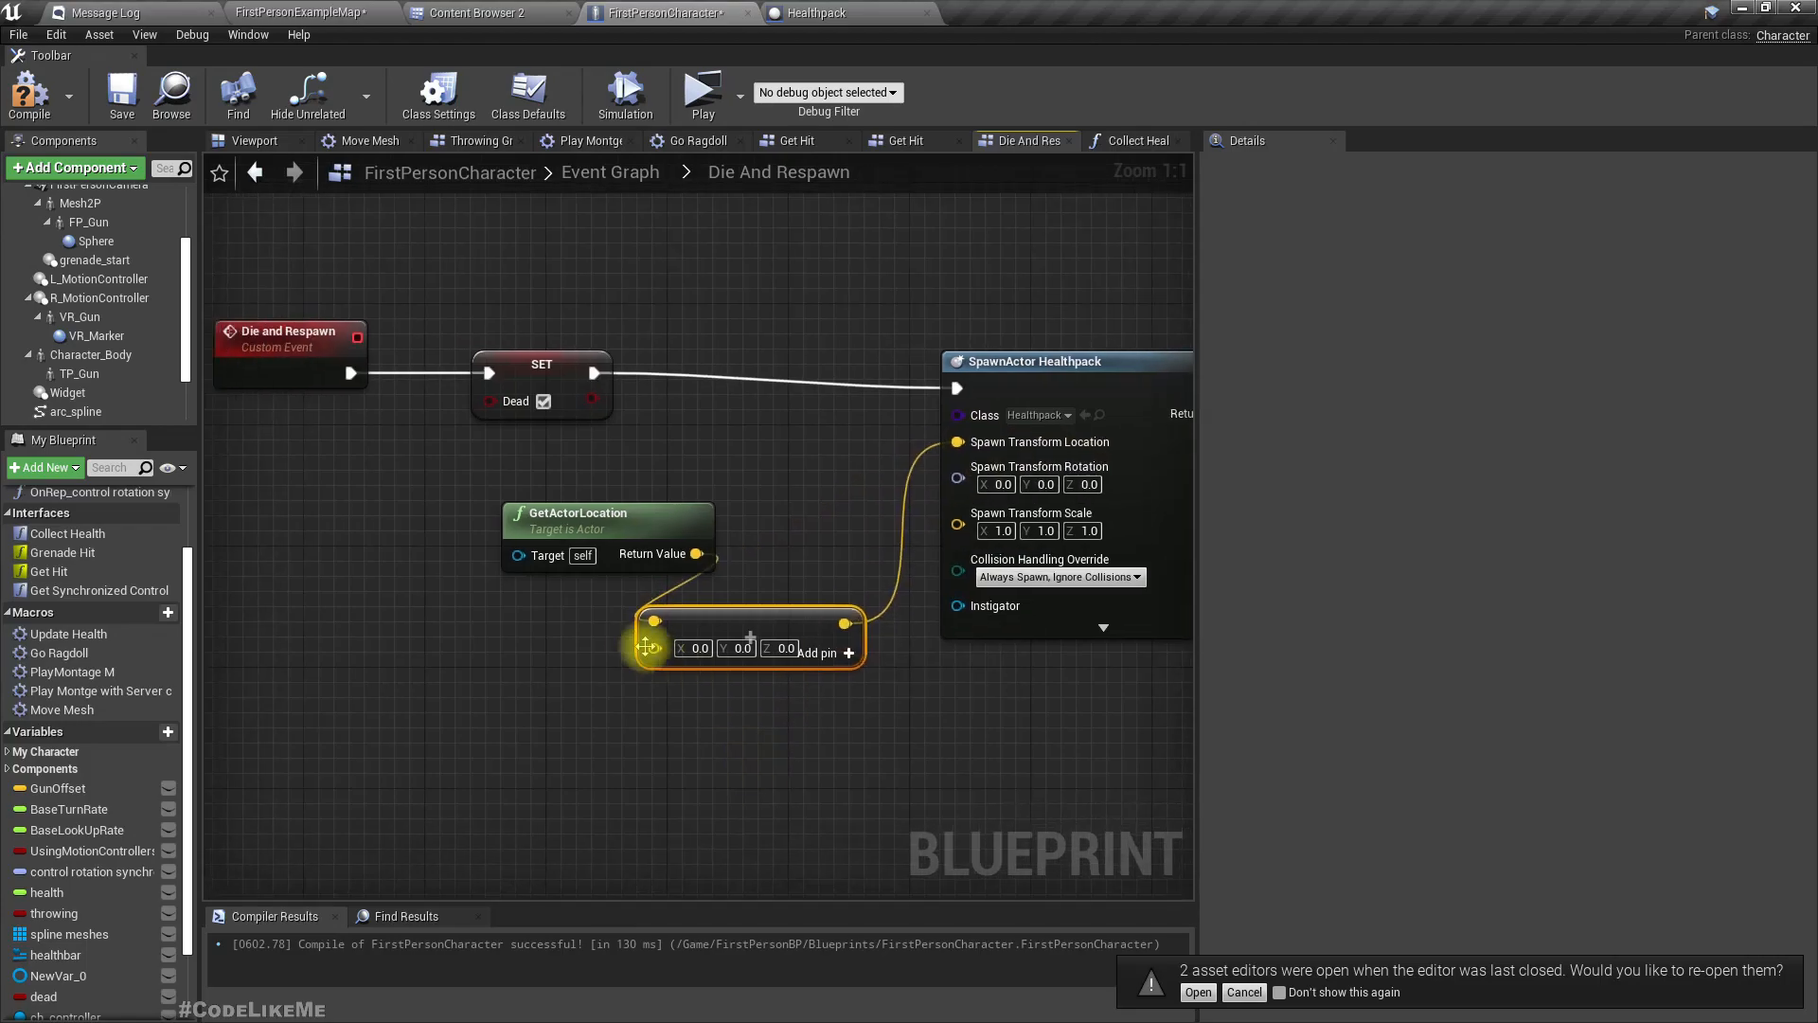
# Step: Feed GetActorLocation through a vector offset into SpawnActor's spawn location and compile
pyautogui.click(703, 89)
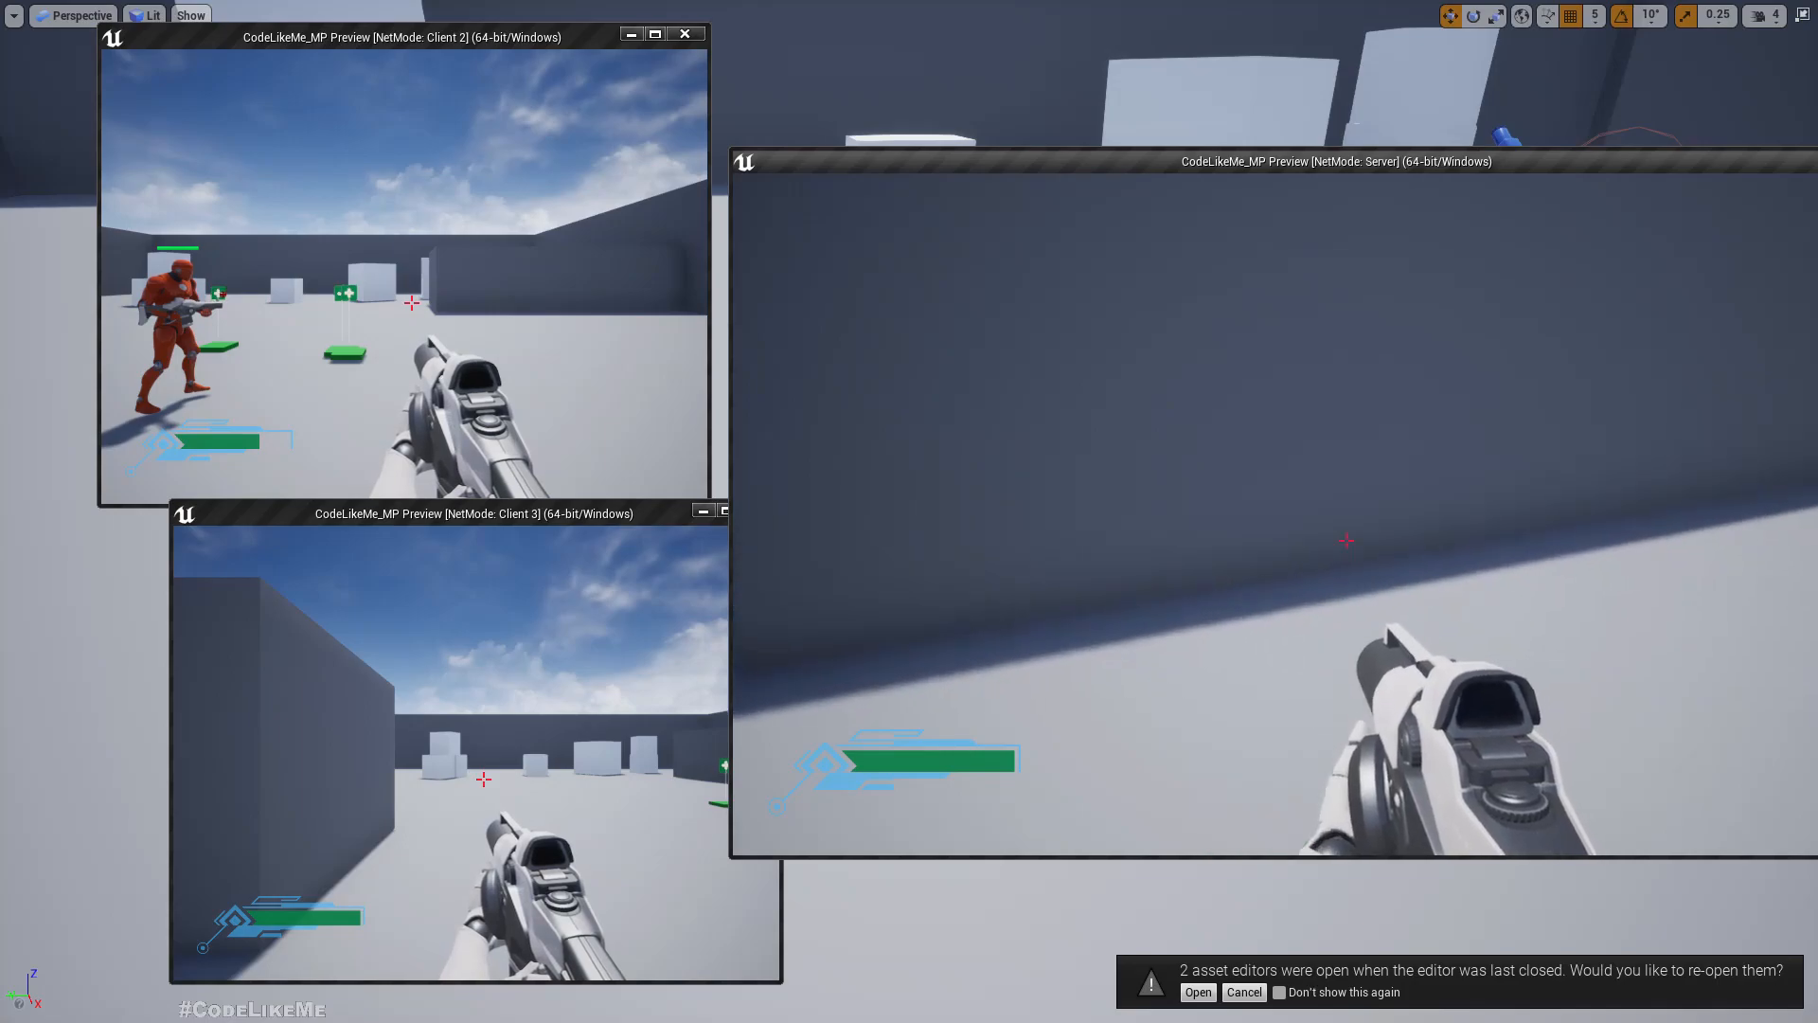